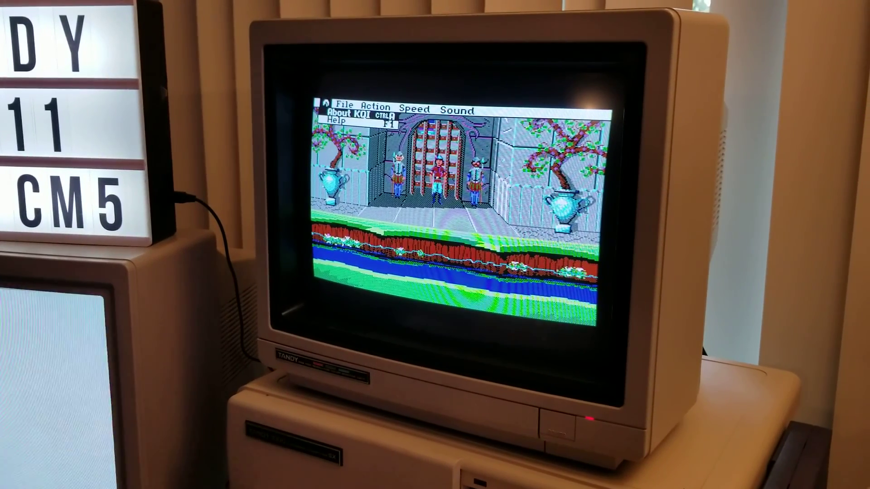
# - Move from the About menu to the File menu showing Save, Restore, Restart and Quit
pyautogui.click(346, 106)
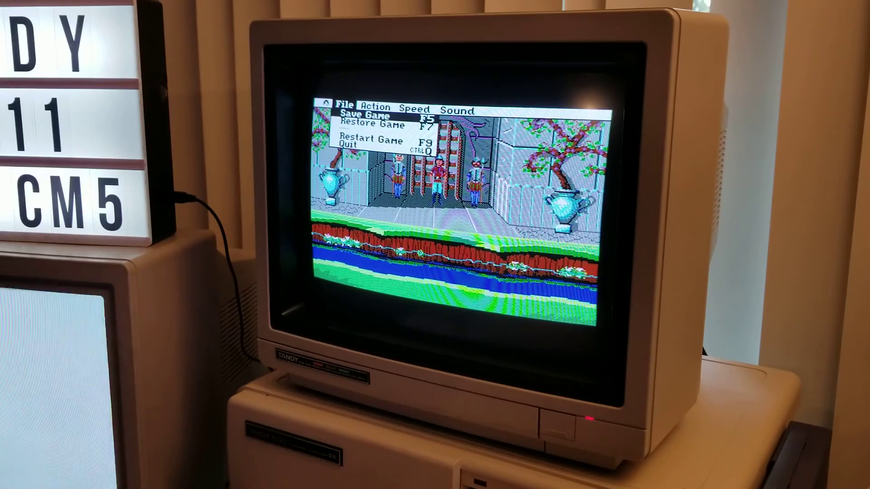